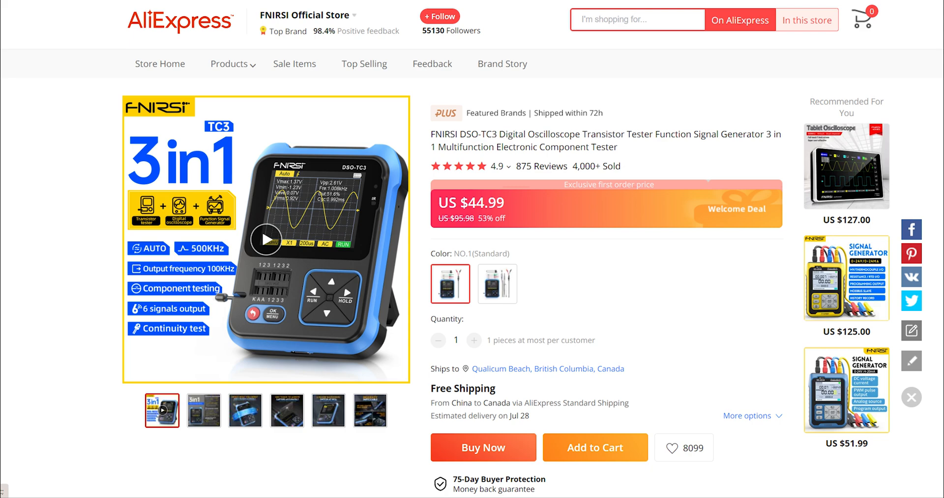
pyautogui.click(265, 239)
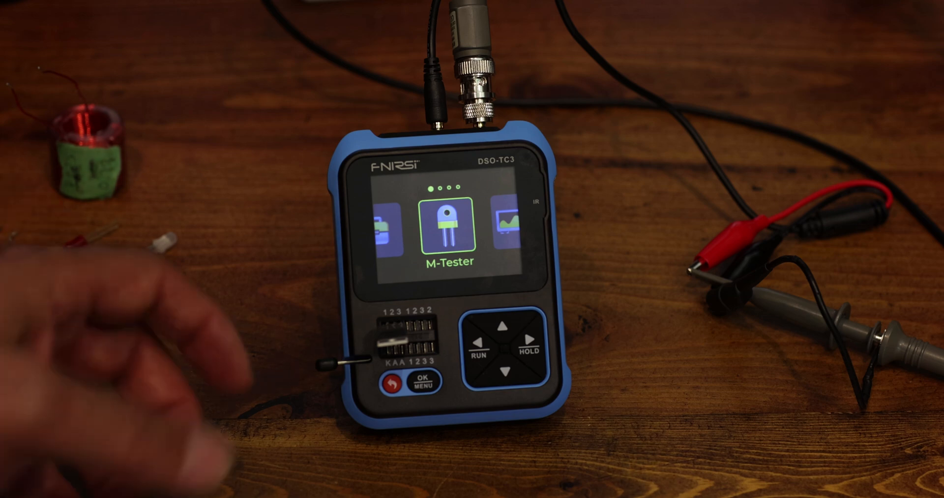
pyautogui.click(422, 380)
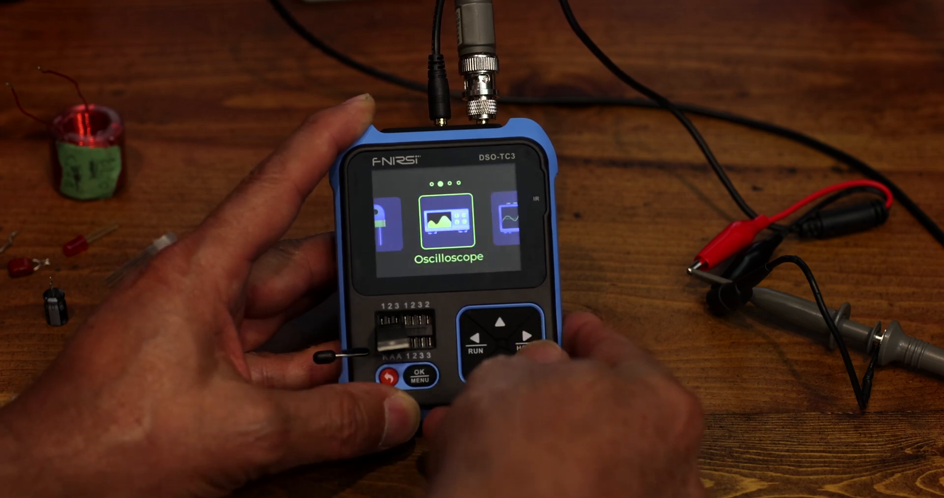
pyautogui.click(424, 374)
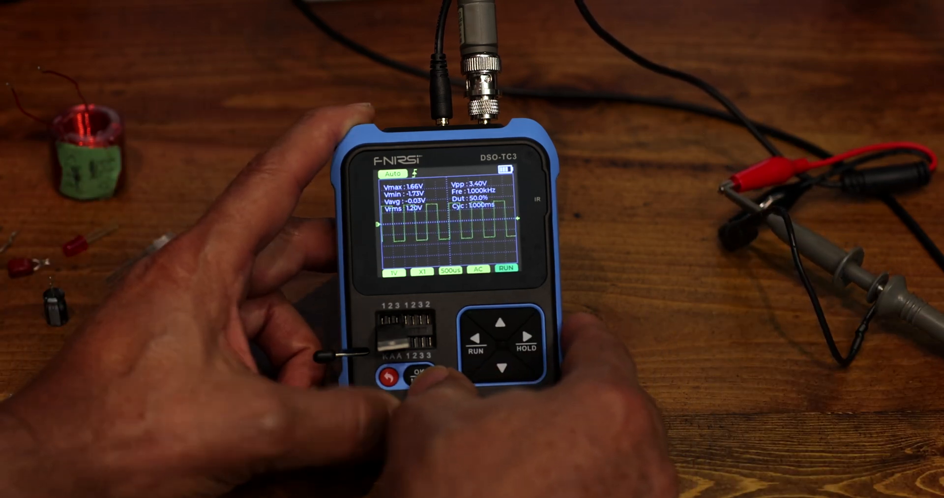
pyautogui.click(421, 374)
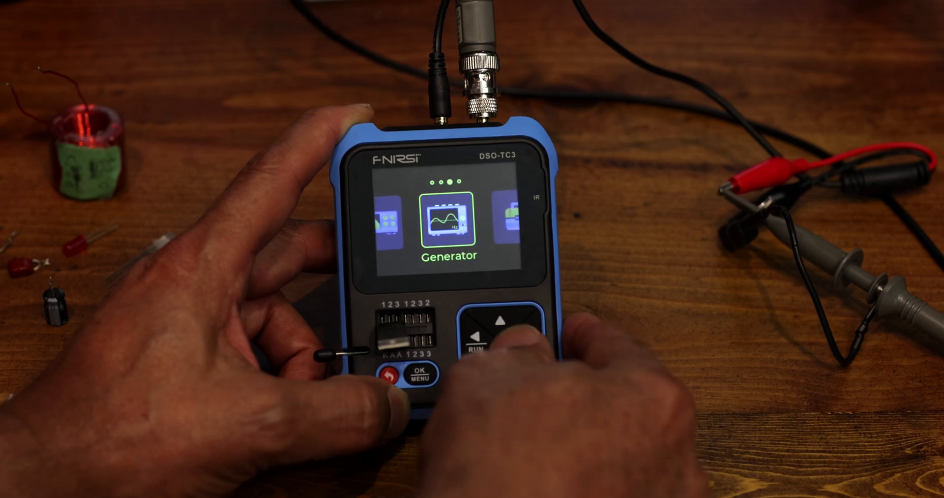